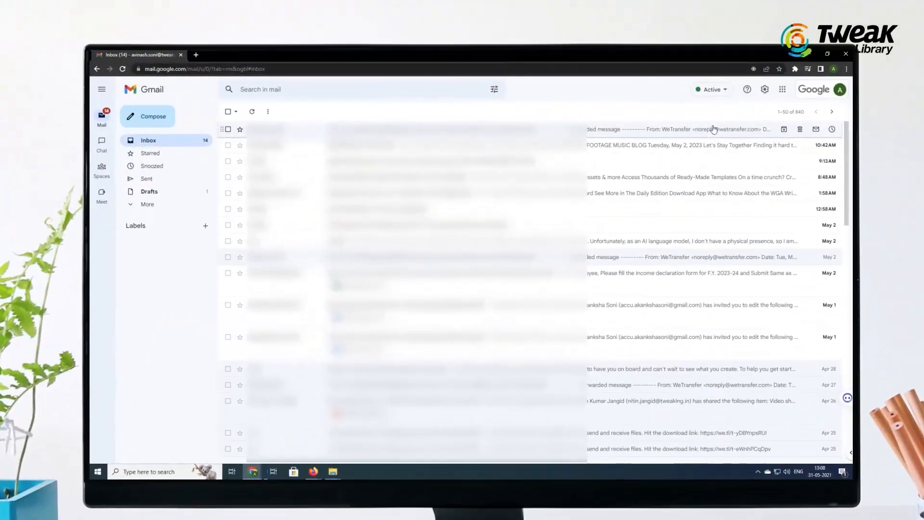
Go from the gear's quick settings to Gmail's full settings page.
click(765, 89)
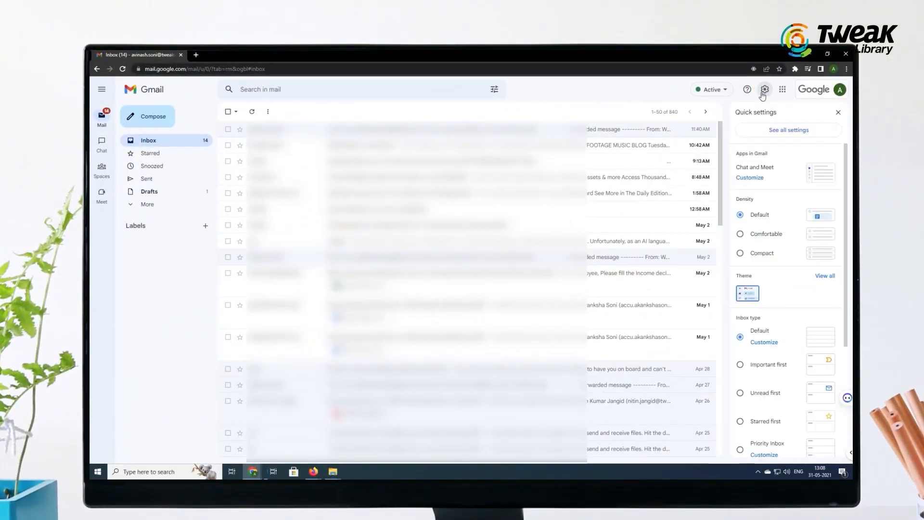
click(789, 130)
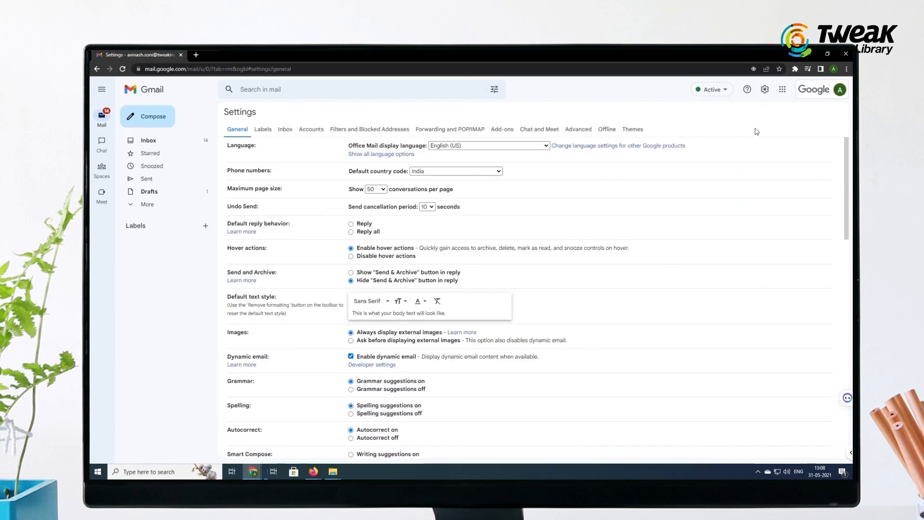
mouse_move(490, 282)
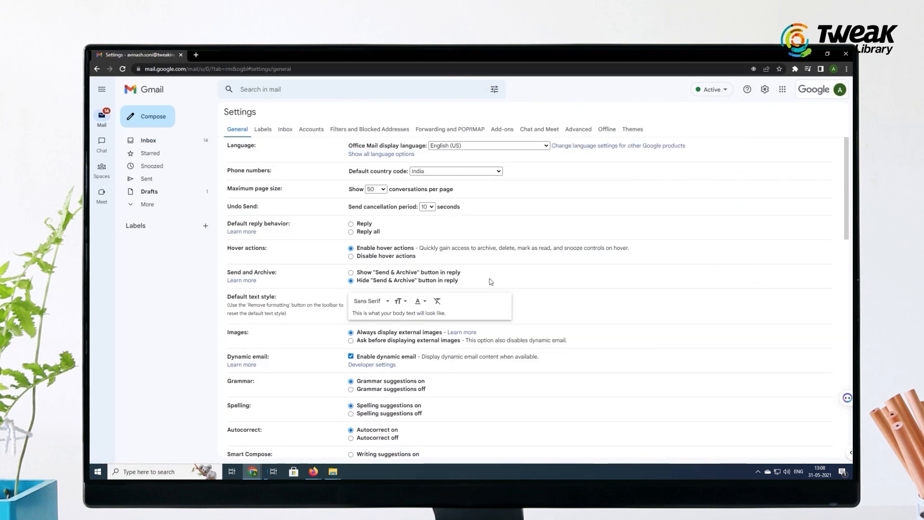
mouse_move(323, 186)
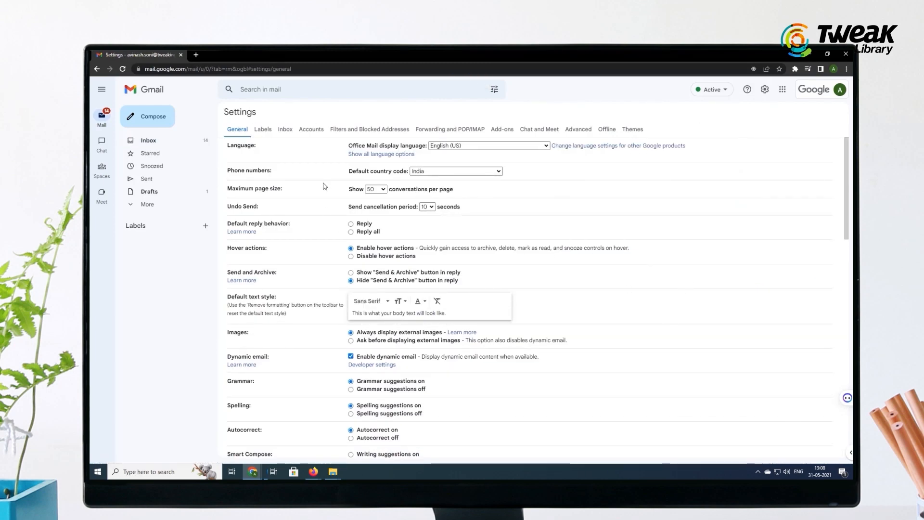
Scroll the General tab down to the empty Signature section.
scroll(down, 3)
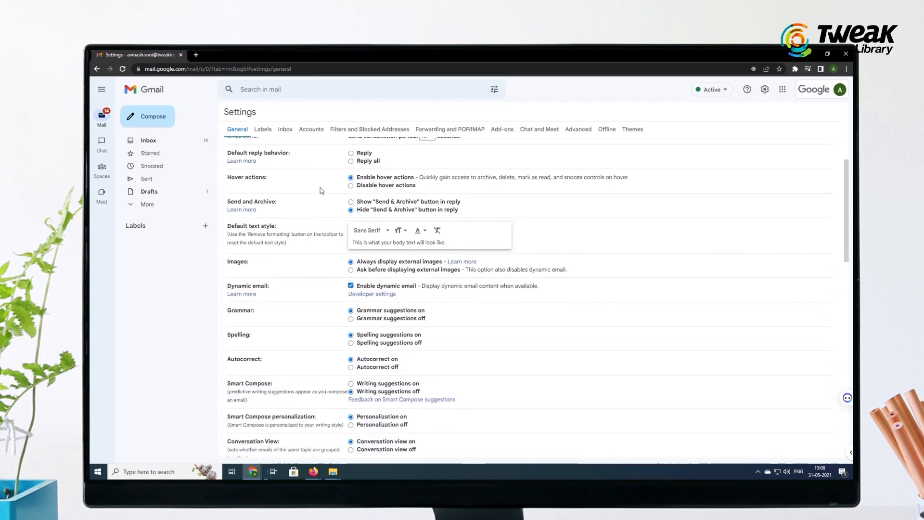
scroll(down, 3)
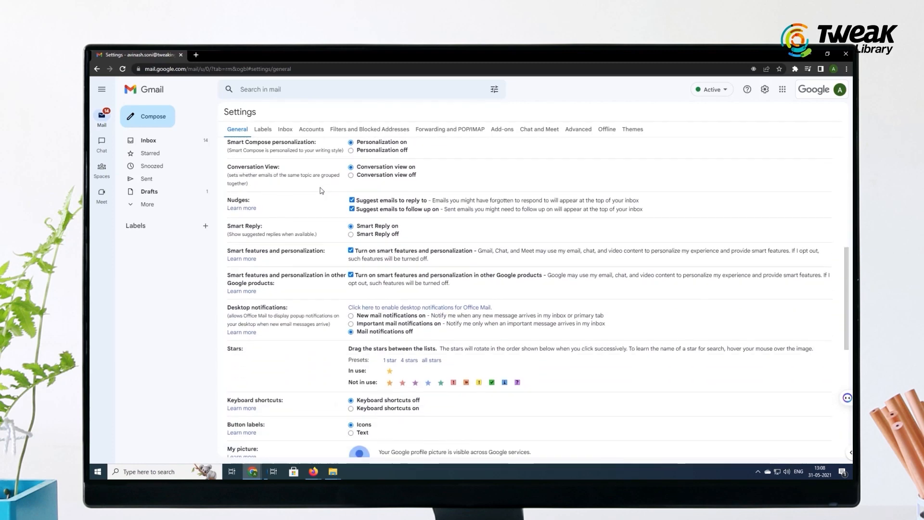
scroll(down, 3)
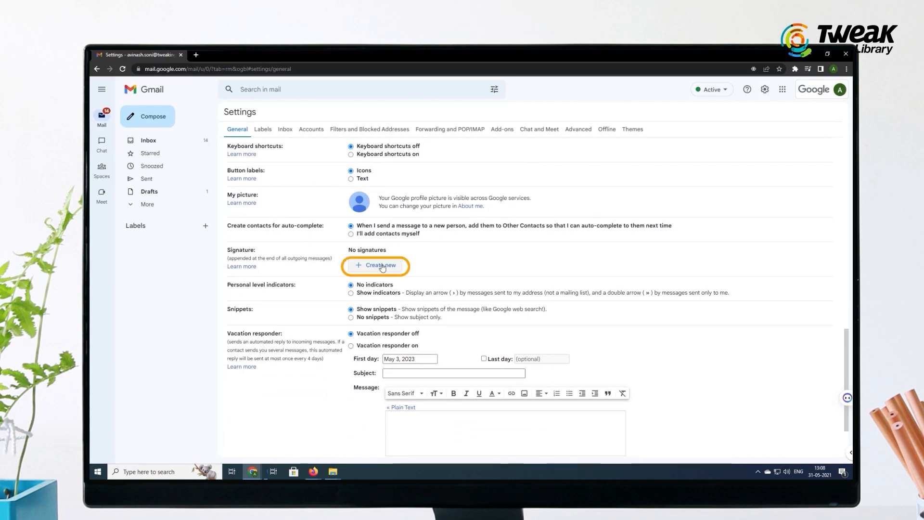
Create a new signature named 'Work'.
click(376, 265)
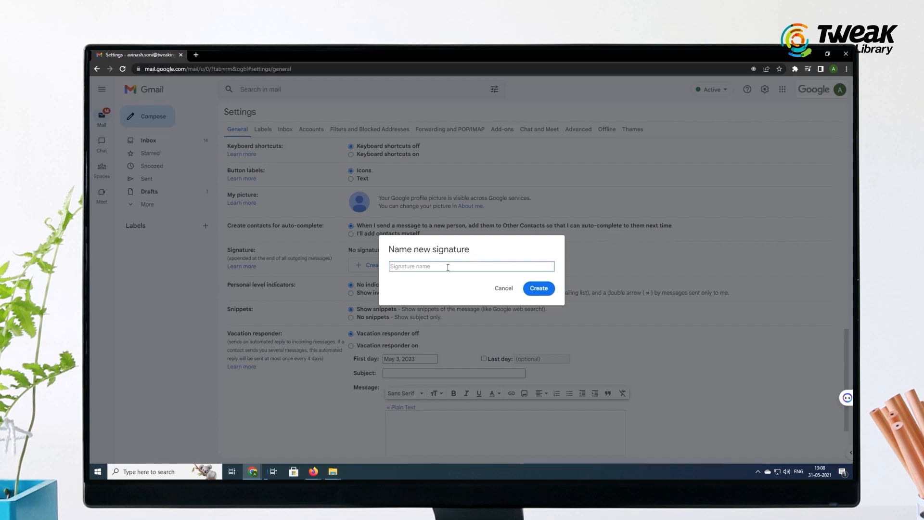
text(w)
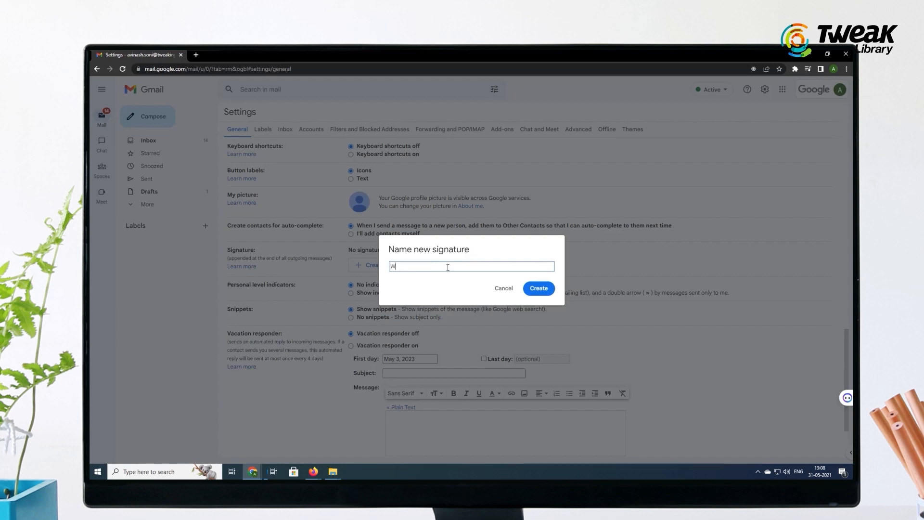
text(ork)
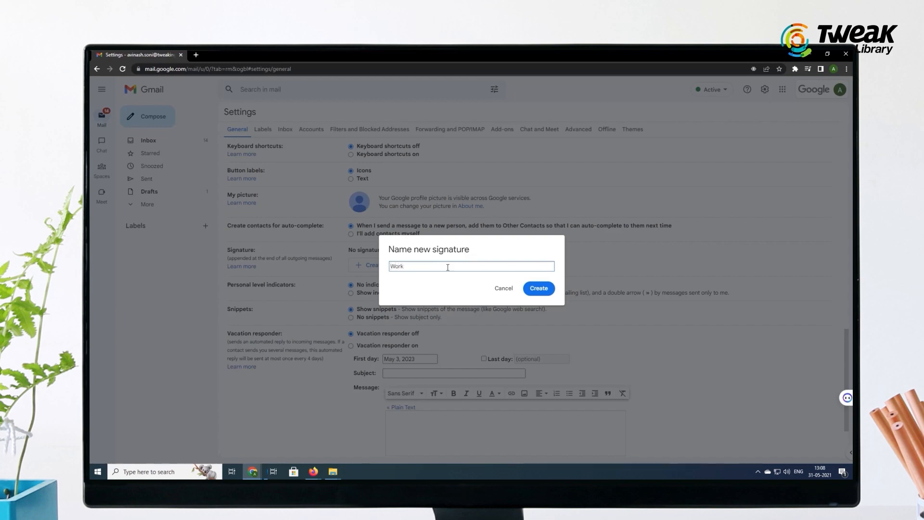
click(538, 288)
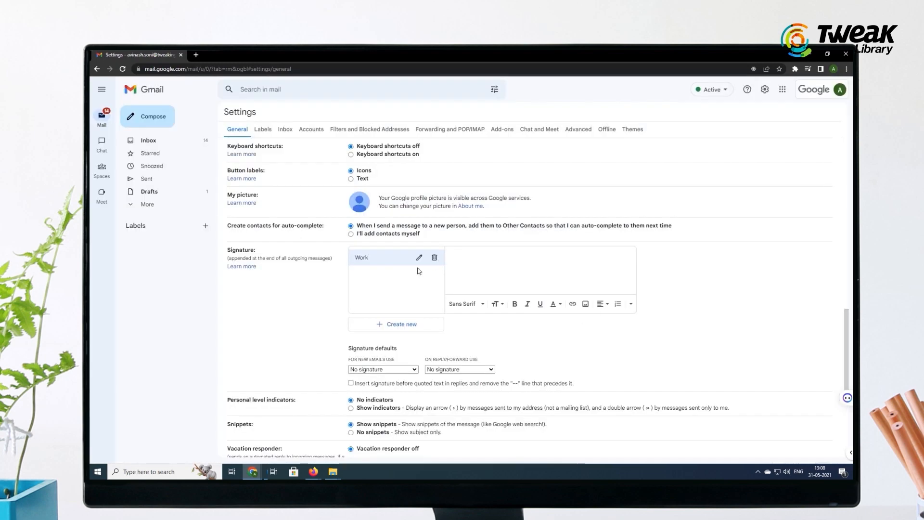
Fill the Work signature with 'Avinash Soni' and 'Motion graphic designer' on the next line.
text(Avinash Soni)
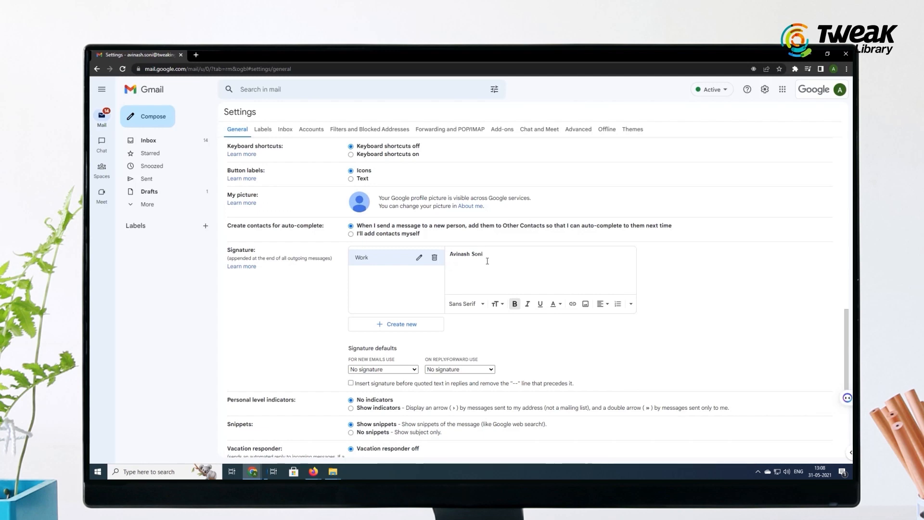
text(Mot)
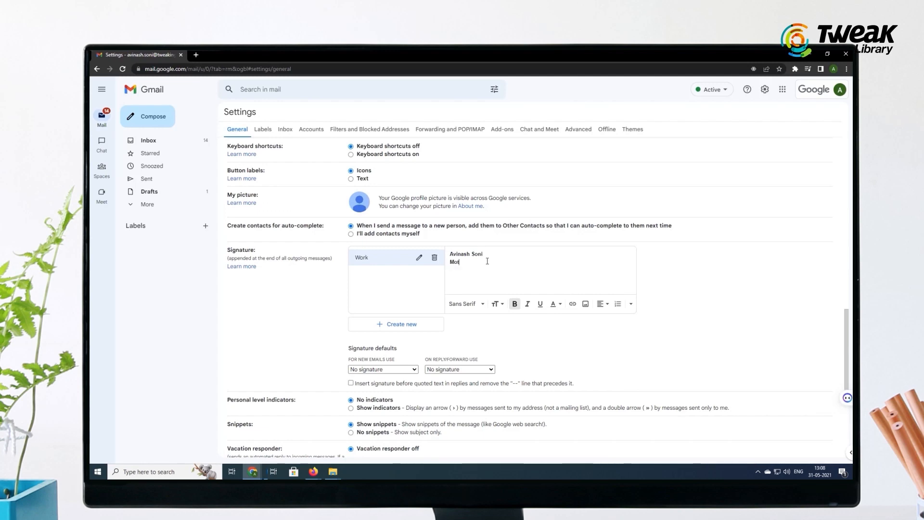
text(ion)
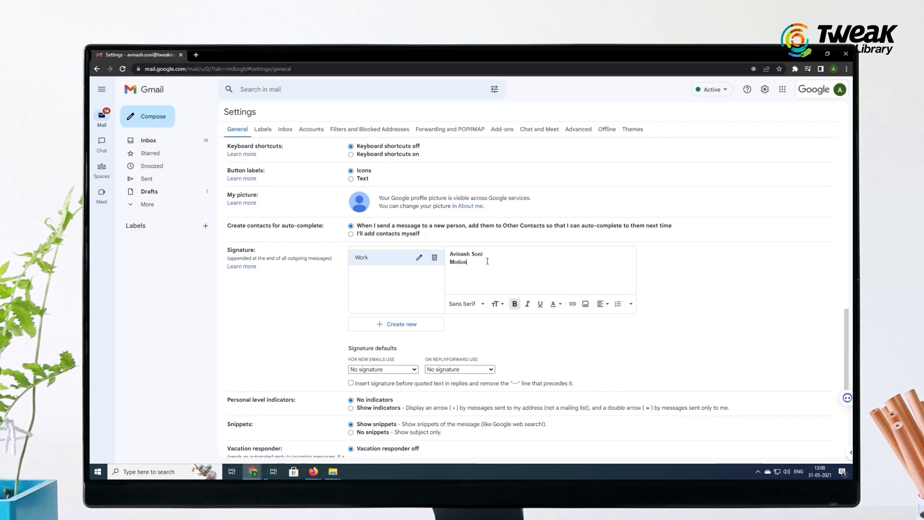
text(graphic)
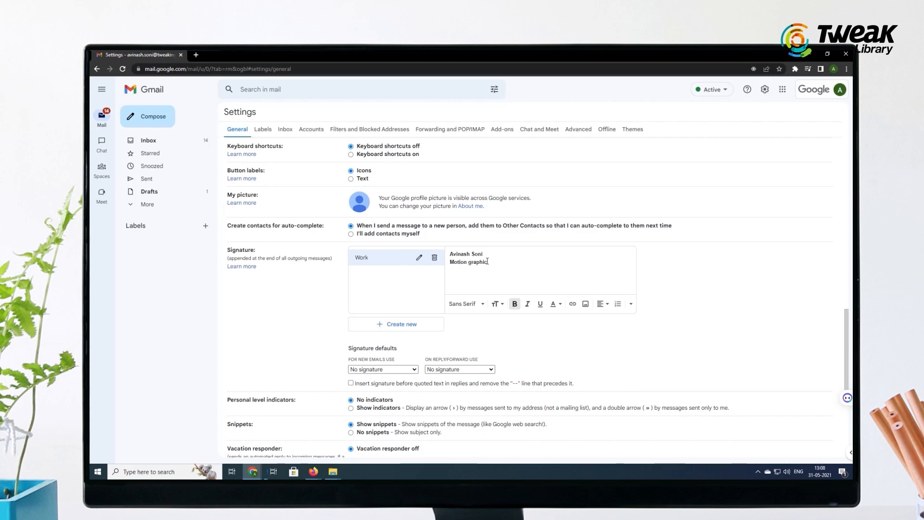
text(designer)
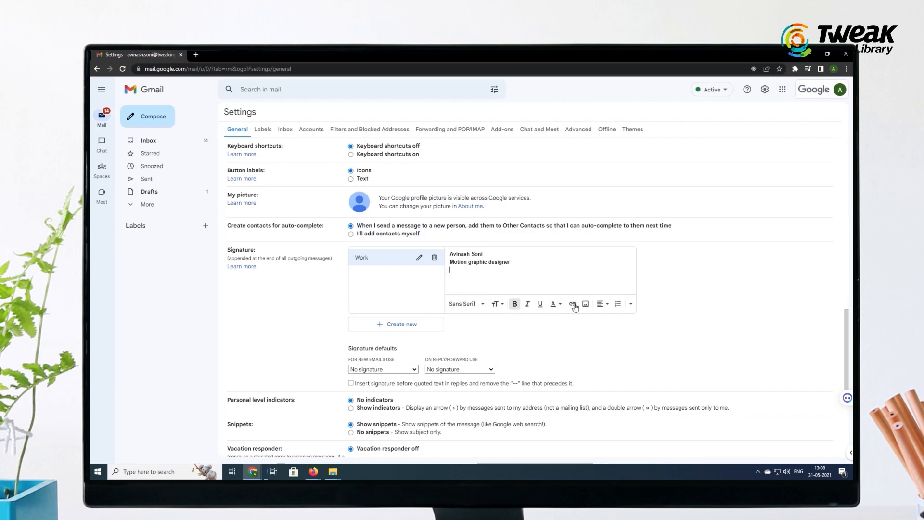
Insert the 'new systweak - black' logo beneath the title and resize it.
click(584, 303)
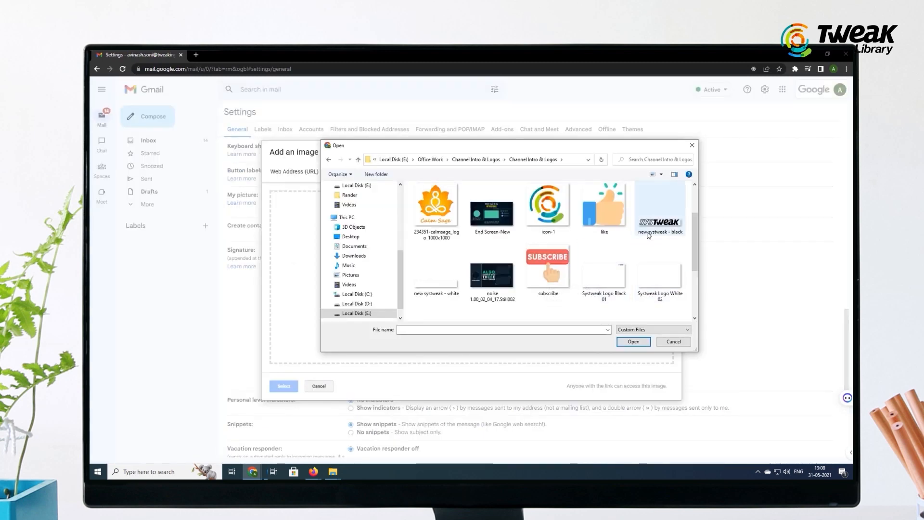
click(659, 206)
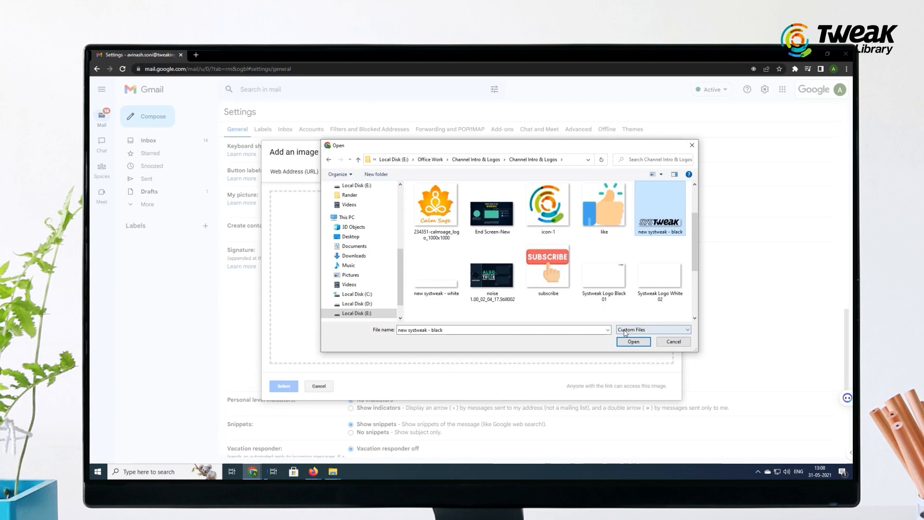
click(633, 341)
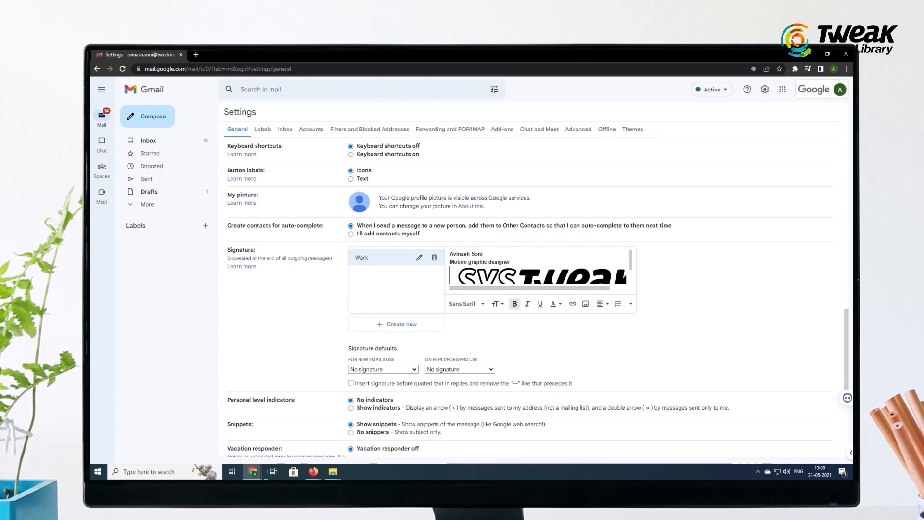
click(537, 274)
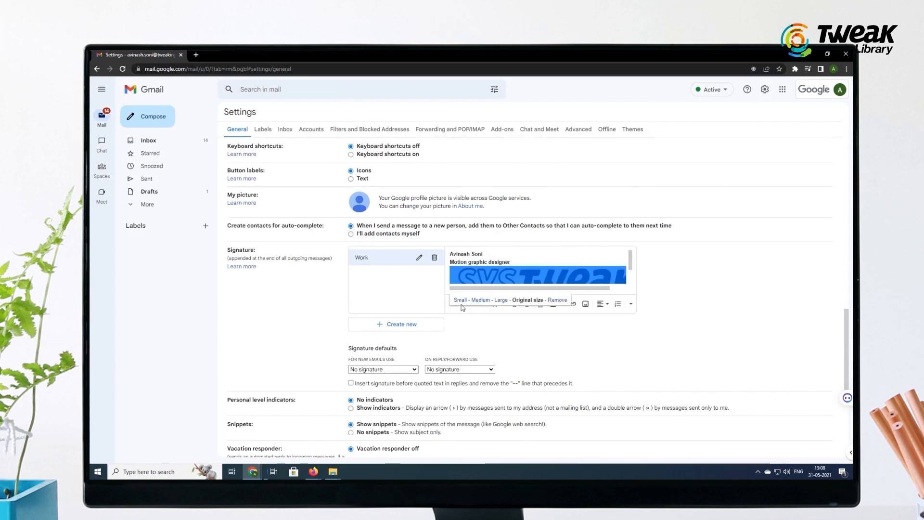
click(482, 299)
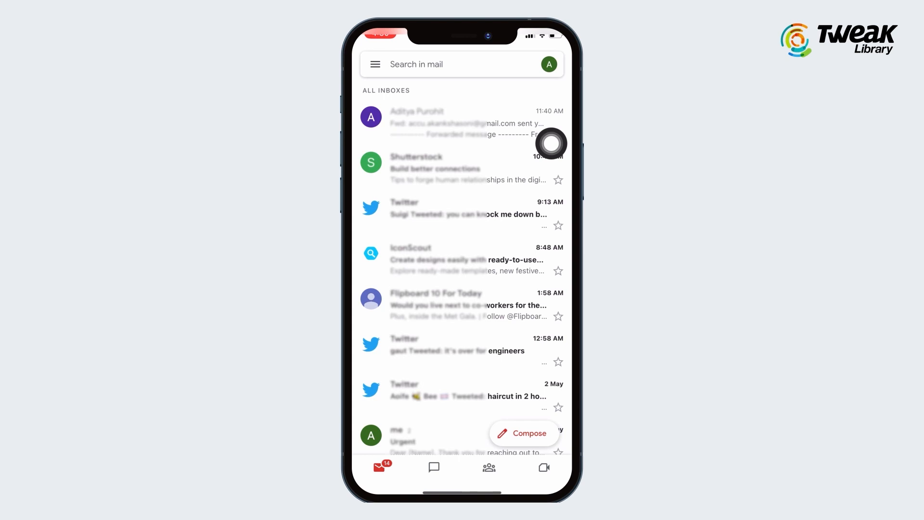
Open the Gmail iOS app's account and settings menu from the inbox.
click(375, 65)
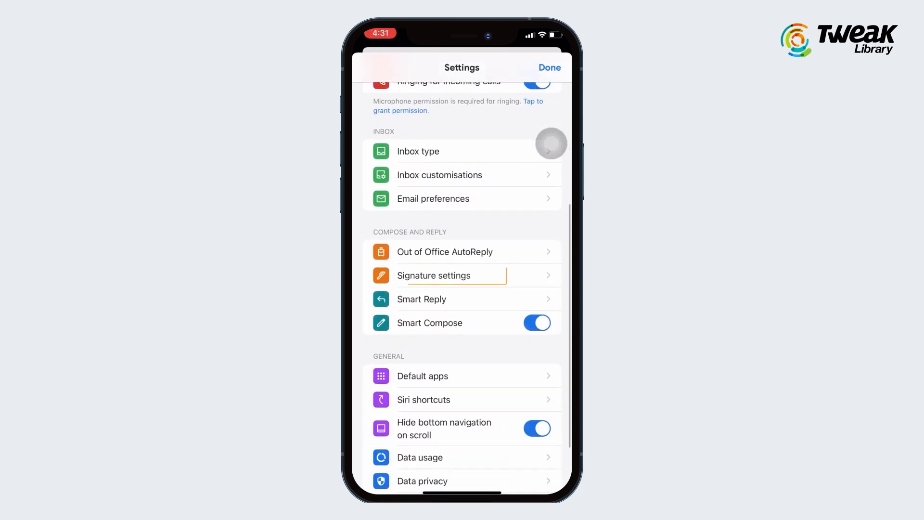
Turn on the mobile signature reading 'Avinash soni Motion graphic Designer' and save it.
click(433, 275)
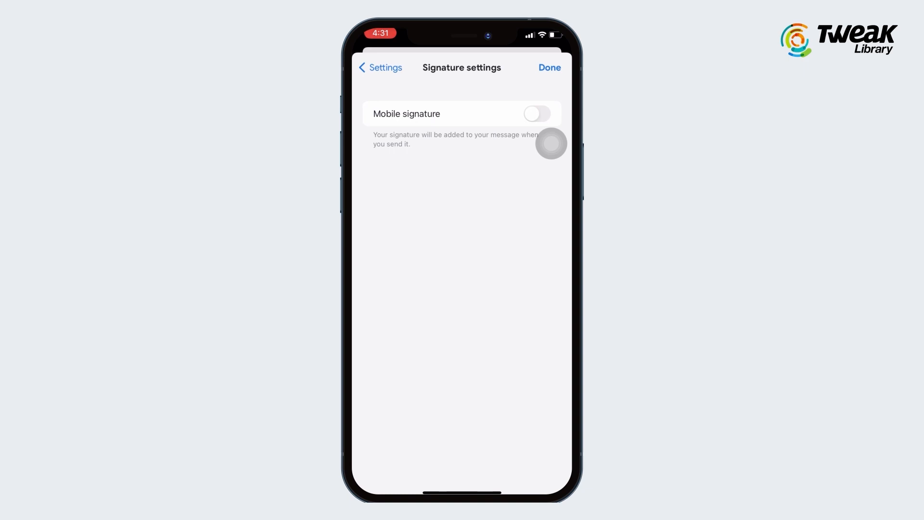
click(535, 114)
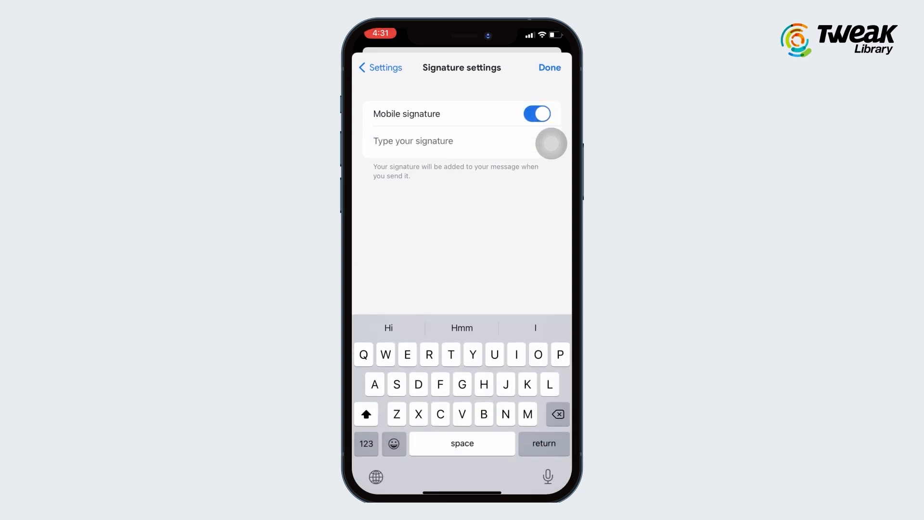
text(Avinash)
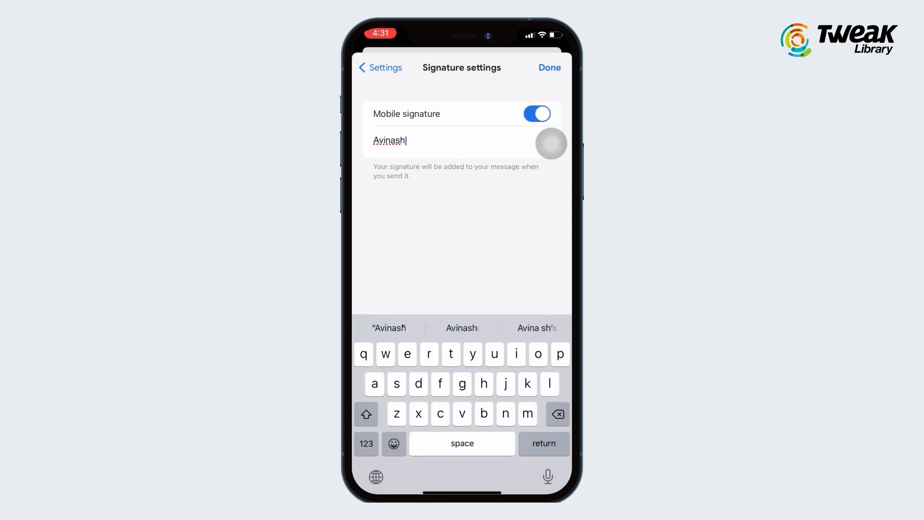
text(soni)
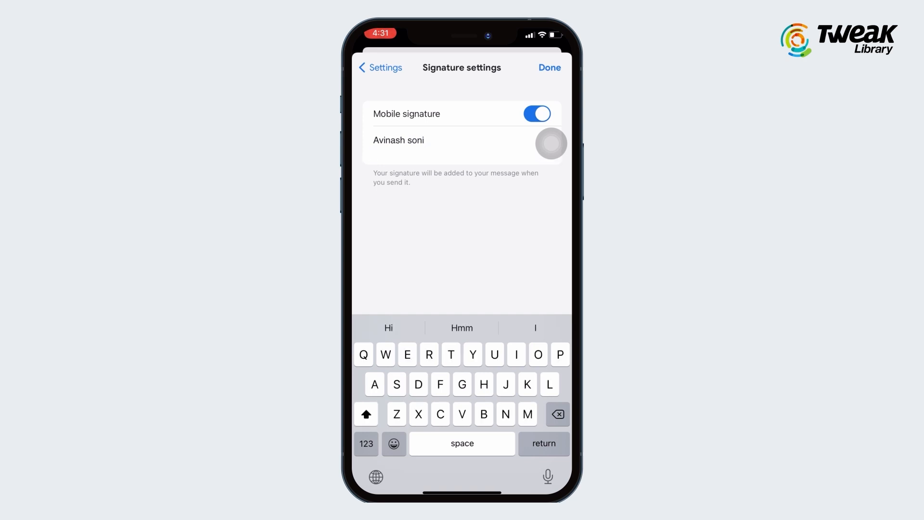
text(Motion)
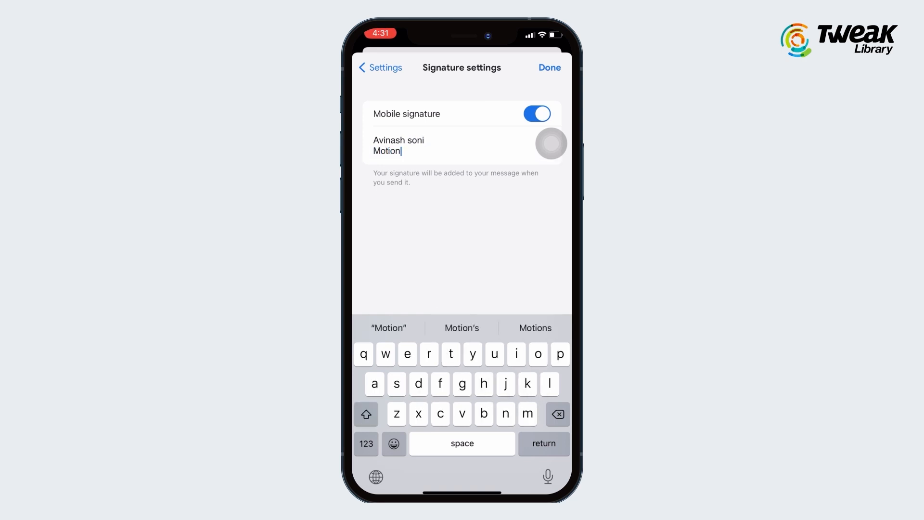
text(graphic)
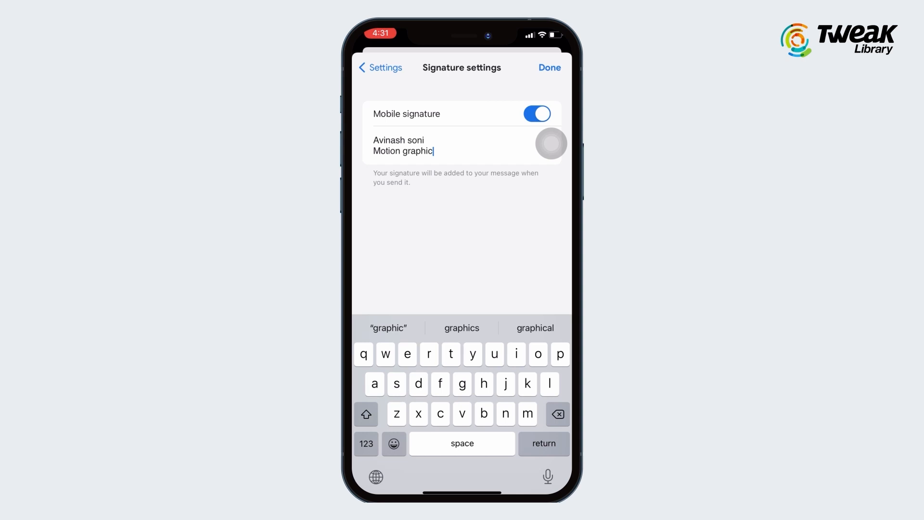
text(Designer)
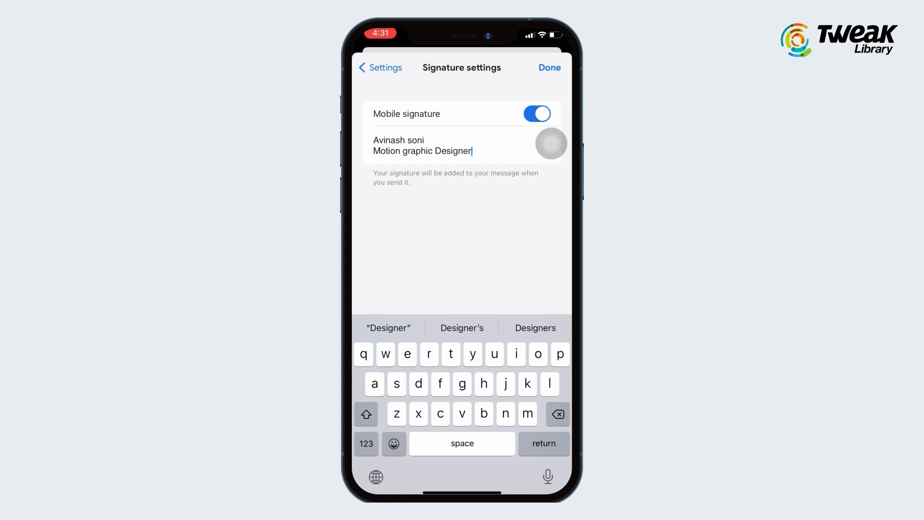
key(return)
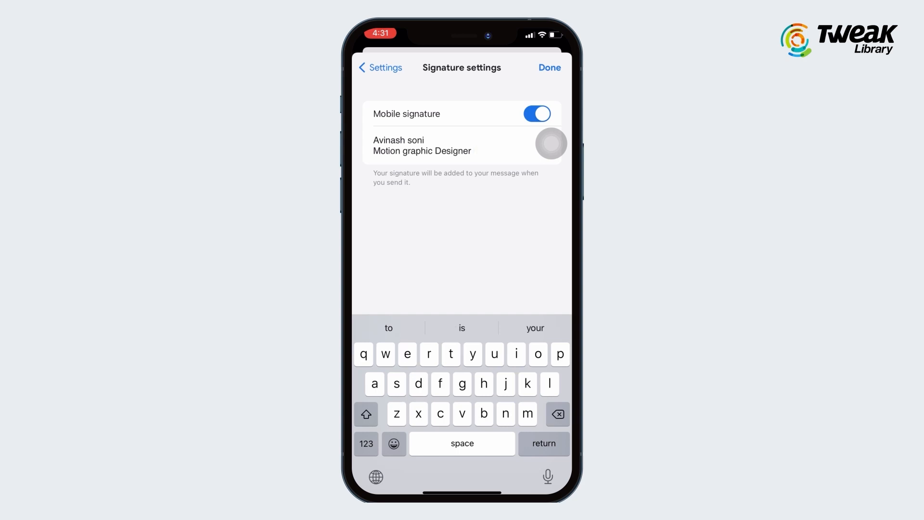
click(447, 151)
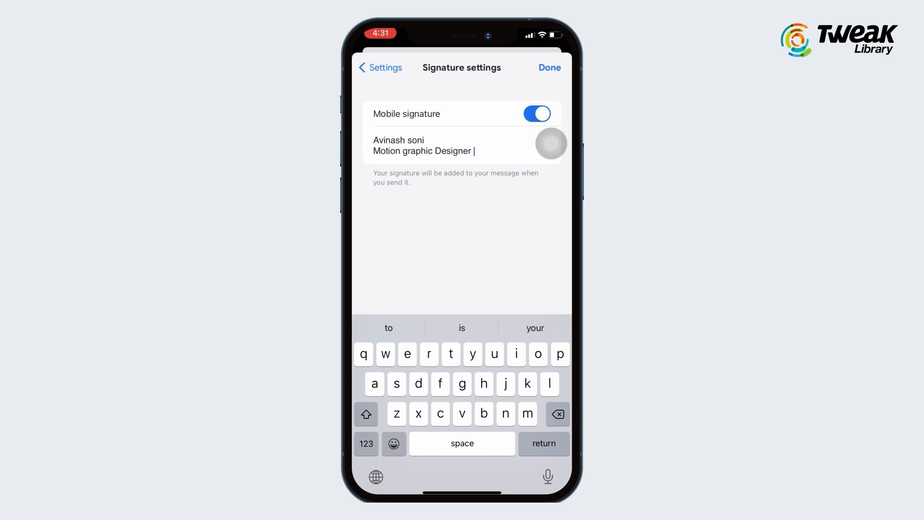
click(547, 67)
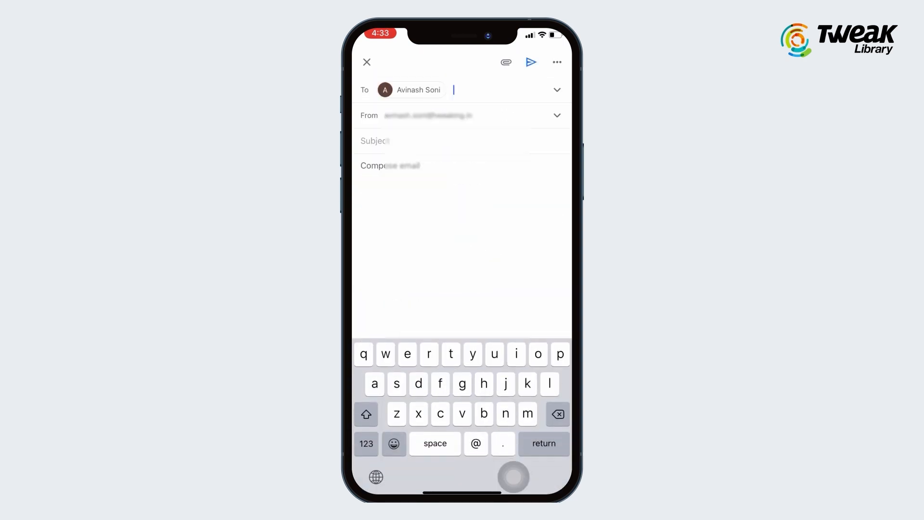
Begin a test email with the subject 'Test'.
text(Test)
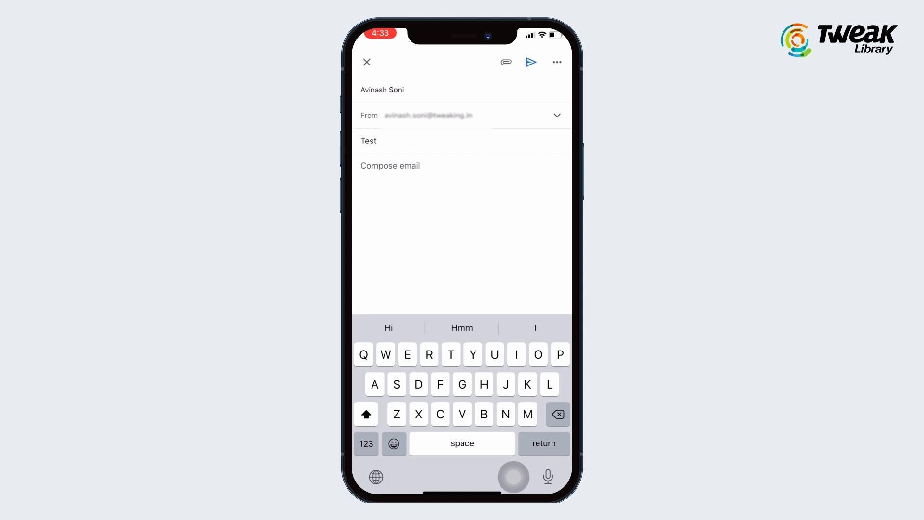